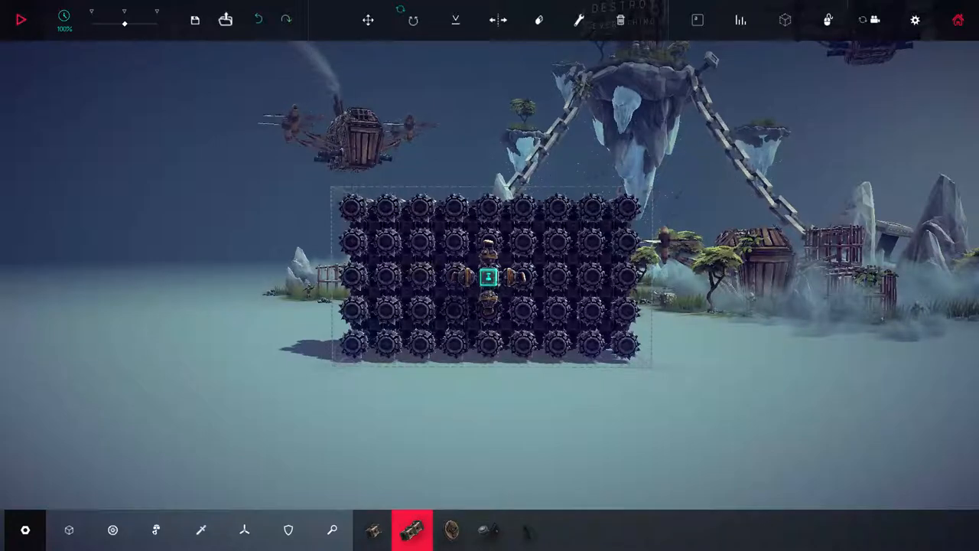
Move the camera inside the machine to view the stacked ballast rows up close.
left_click(413, 19)
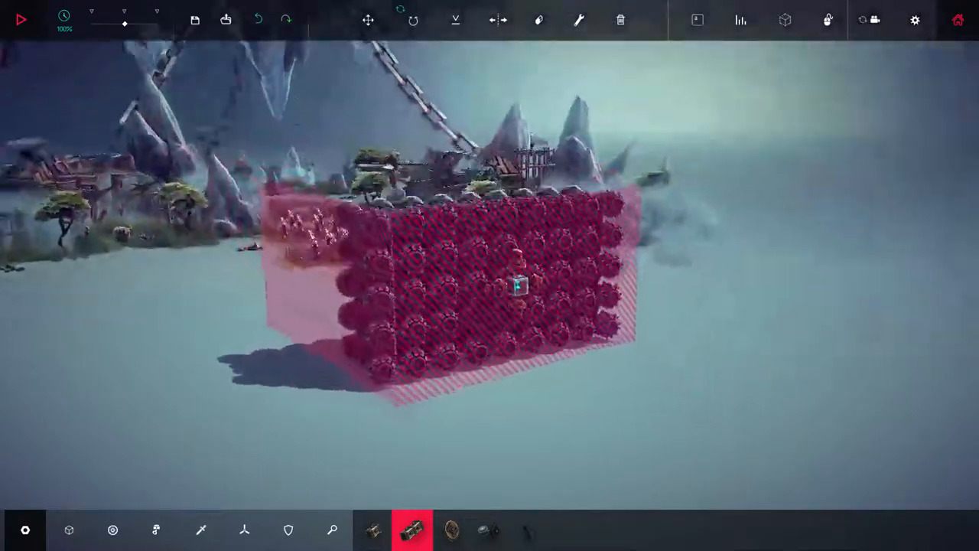
left_click(368, 20)
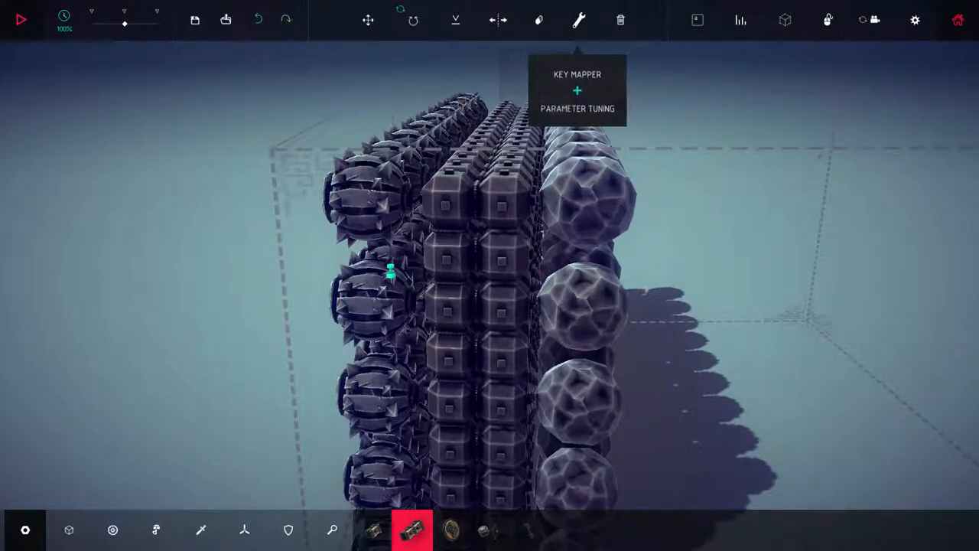
With the Key Mapper, tune a ballast block's Mass slider to x2.00 after briefly dropping it lower.
left_click(578, 20)
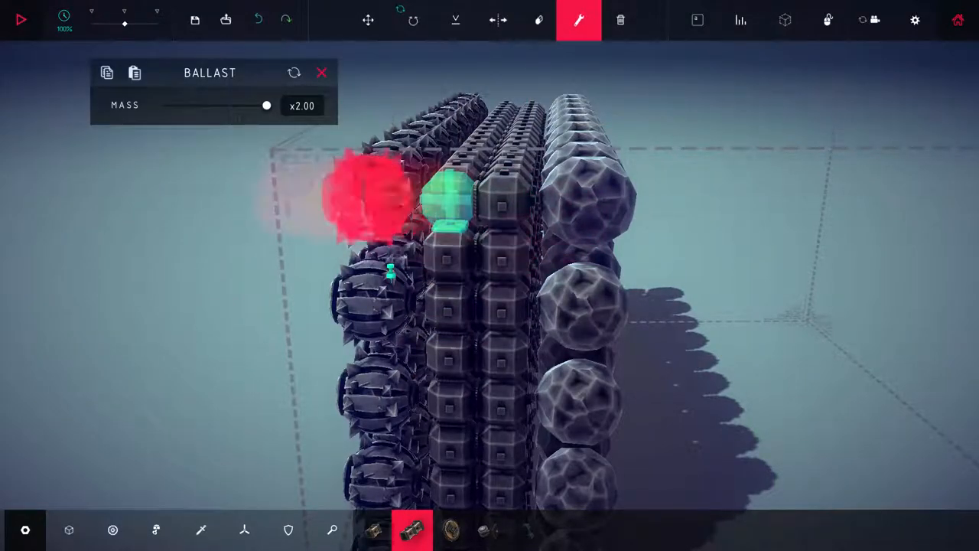
left_click_drag(267, 104, 179, 104)
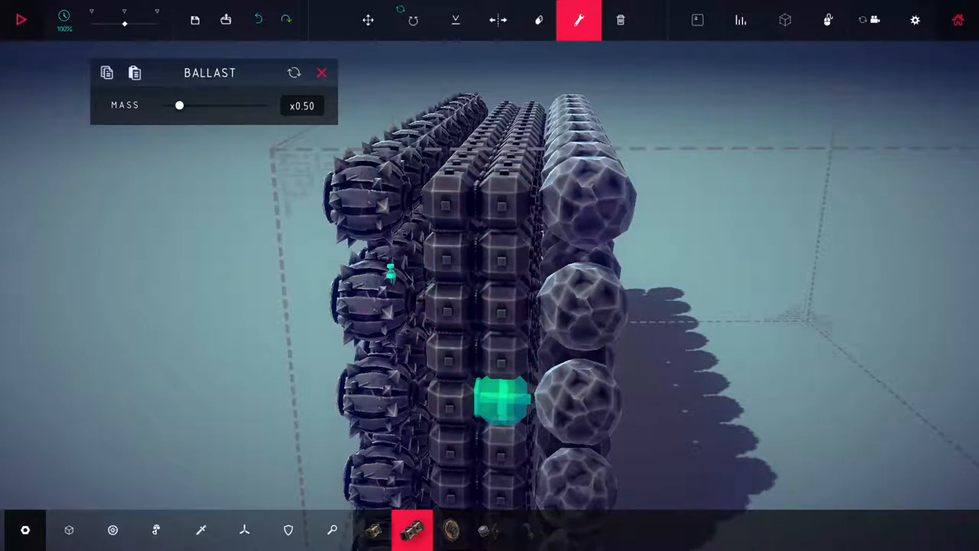
left_click_drag(181, 104, 267, 104)
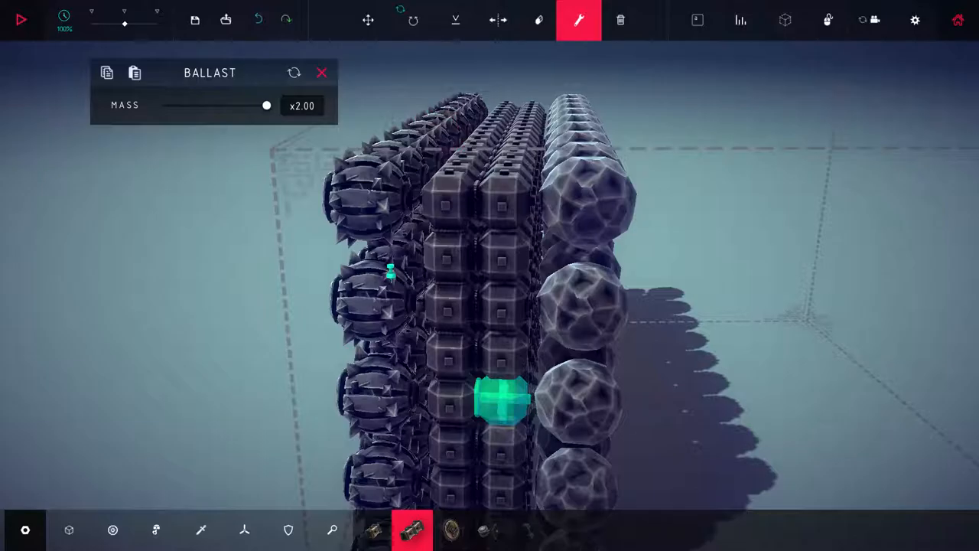